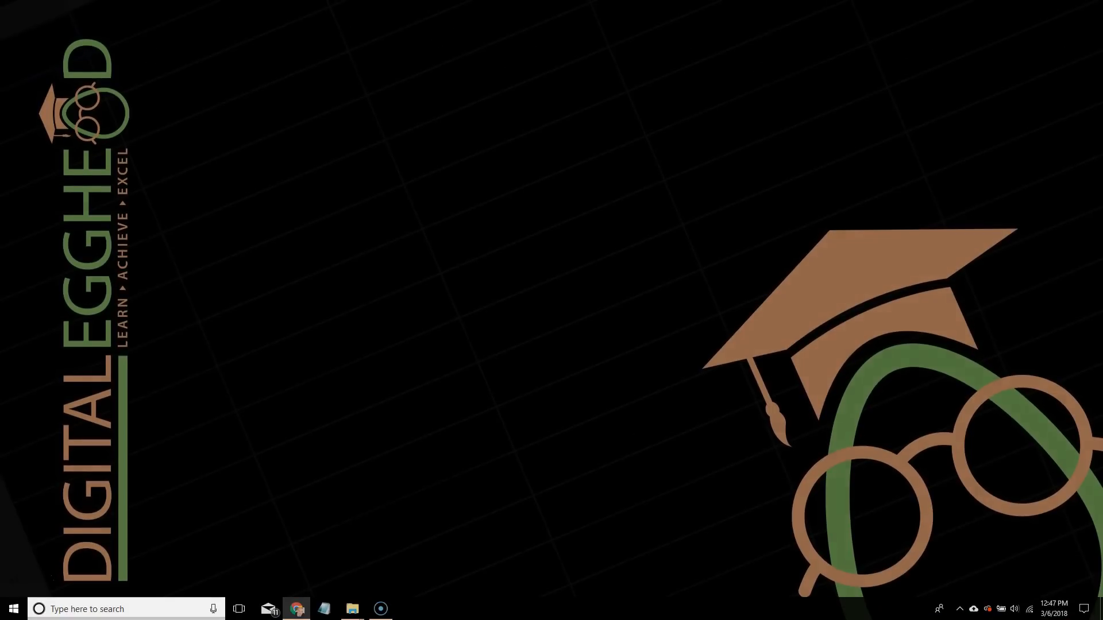
Launch Control Panel from the taskbar search with the query 'Control Panel'.
type("Control Panel")
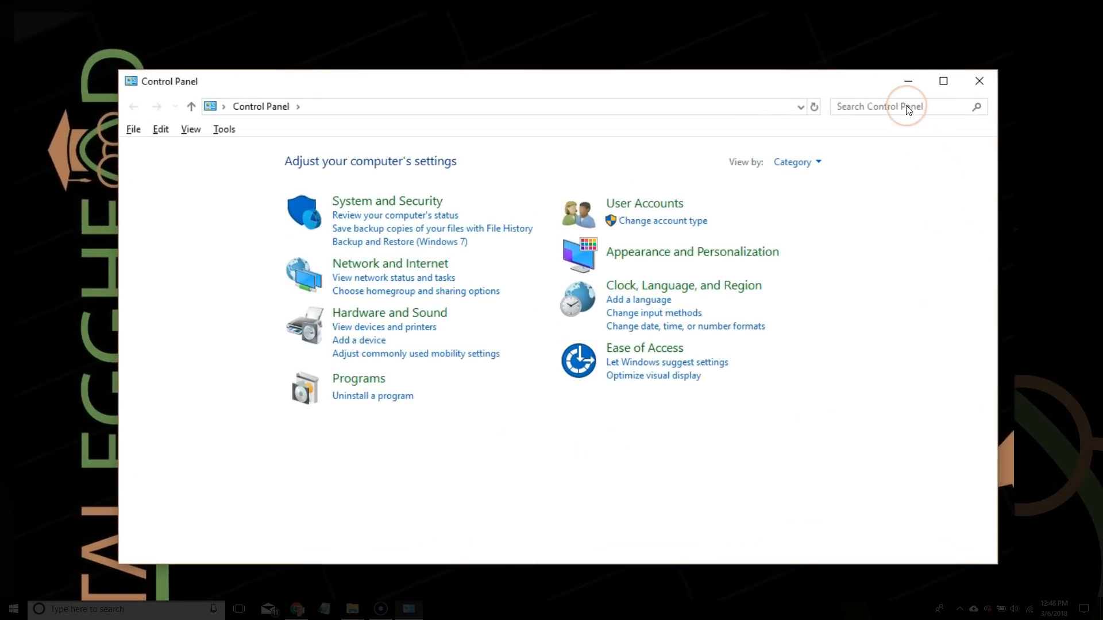
Search Control Panel for mouse settings and bring up the Mouse Properties pointer options.
type("Mouse")
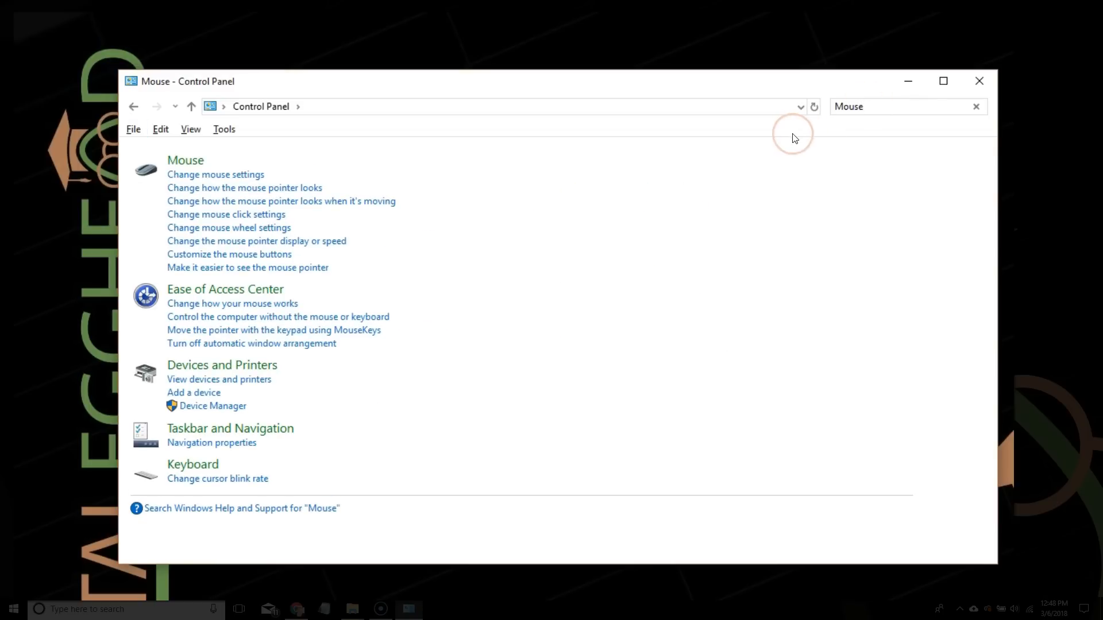
mouse_move(425, 173)
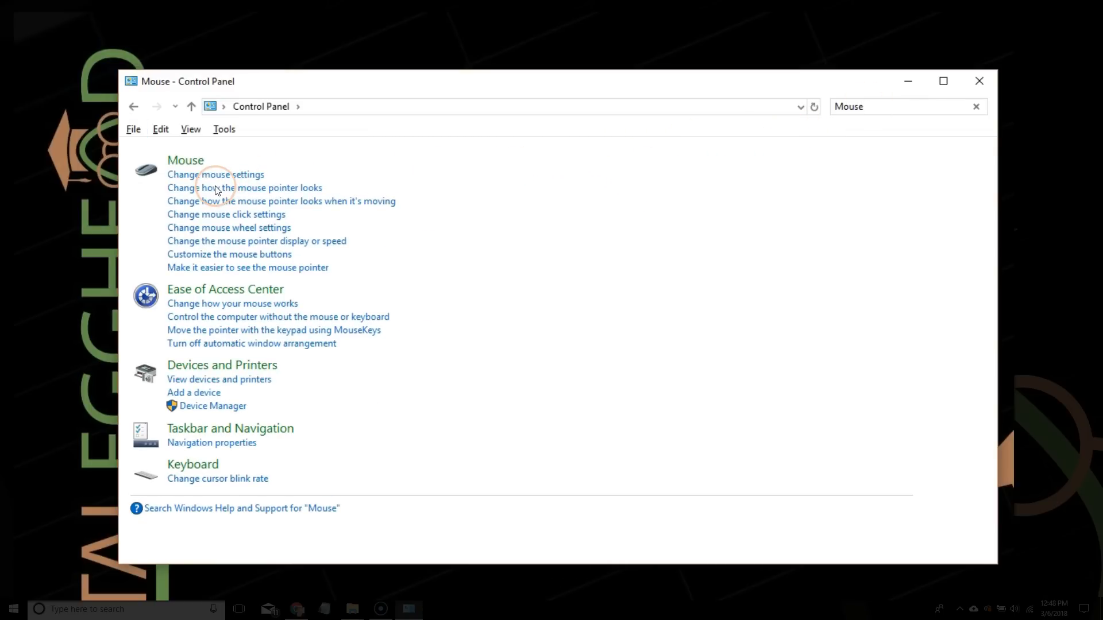
left_click(244, 188)
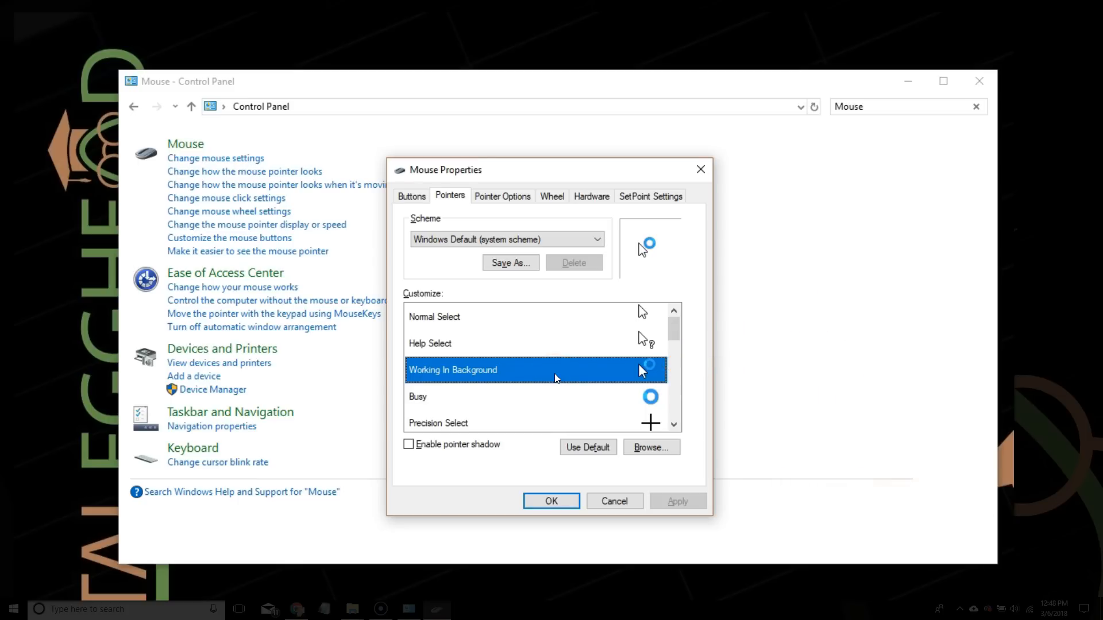
Browse the Cursors folder and assign aero_arrow.cur to the Working In Background pointer.
left_click(651, 447)
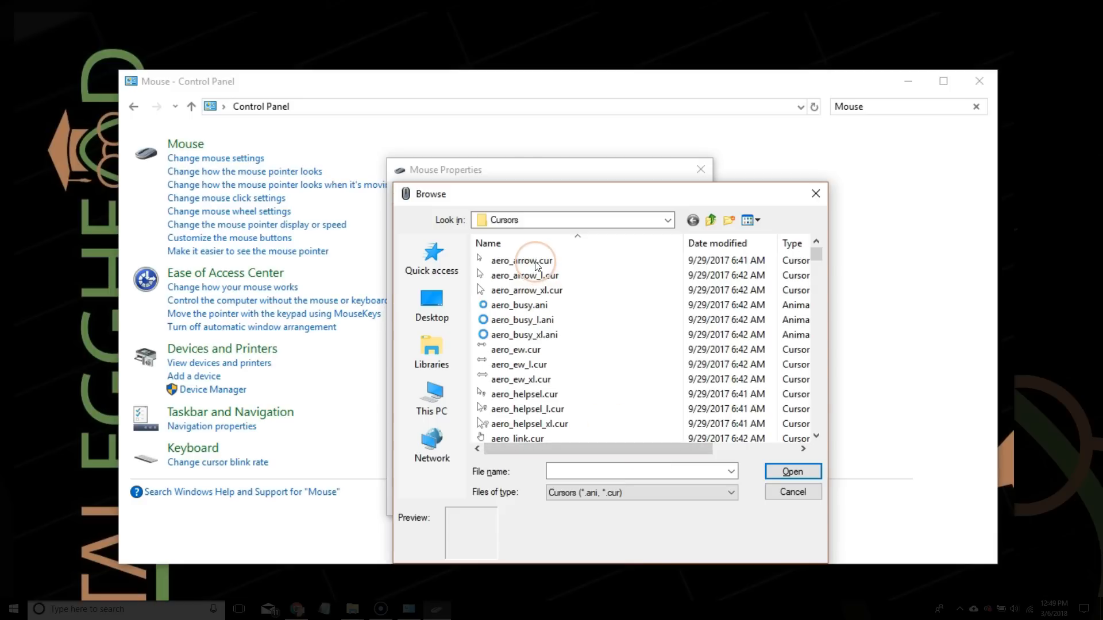
left_click(521, 261)
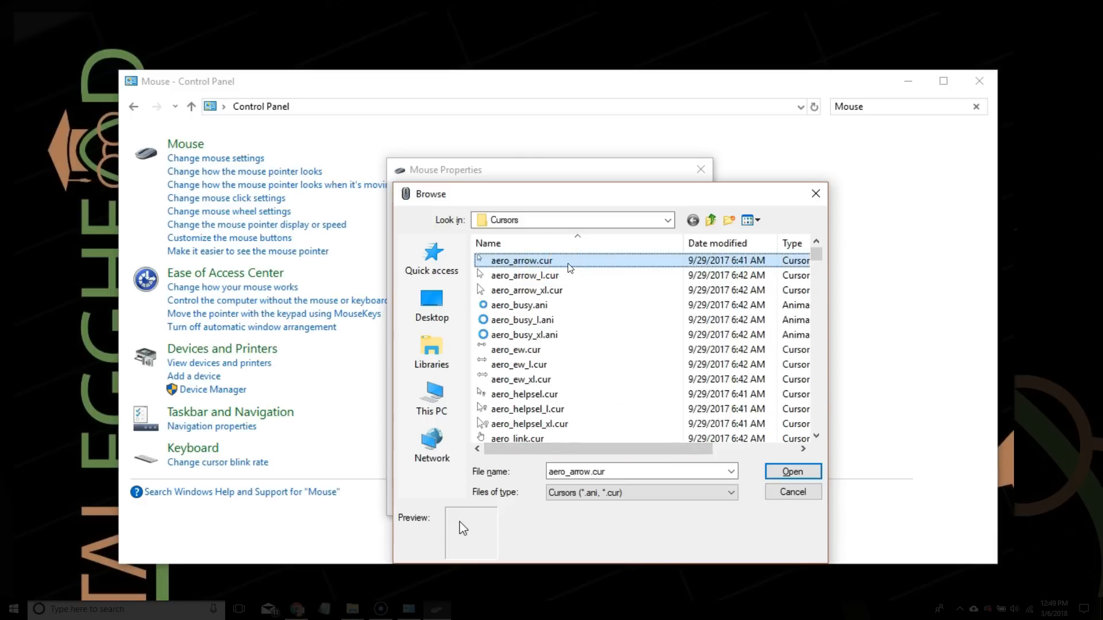
left_click(792, 492)
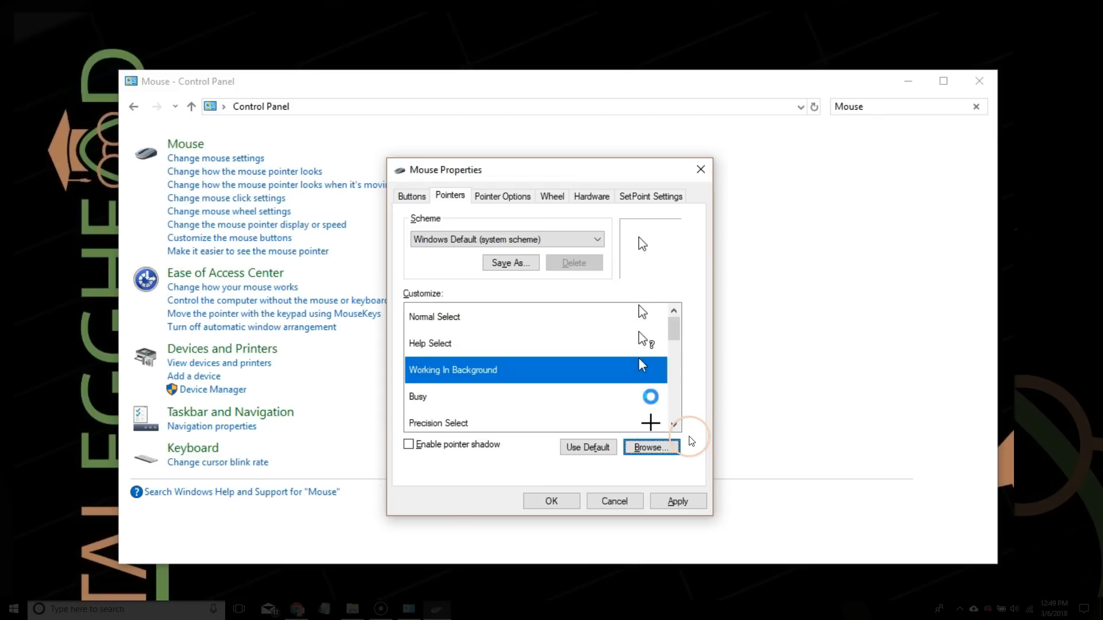